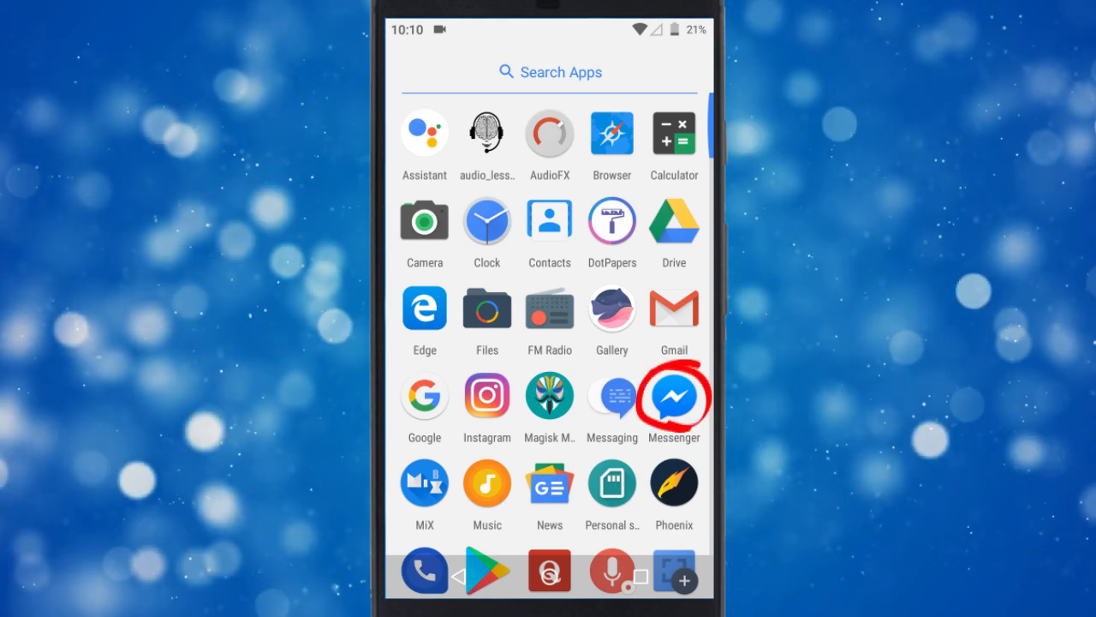
View the stickers in Messenger's Detective Pikachu conversation.
click(673, 397)
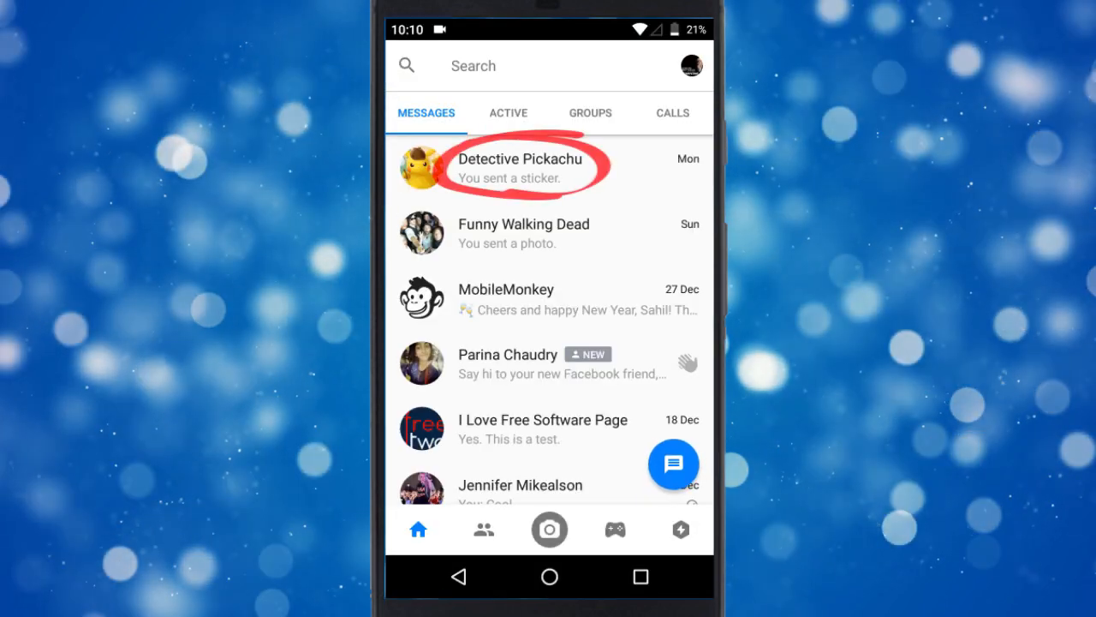
click(519, 167)
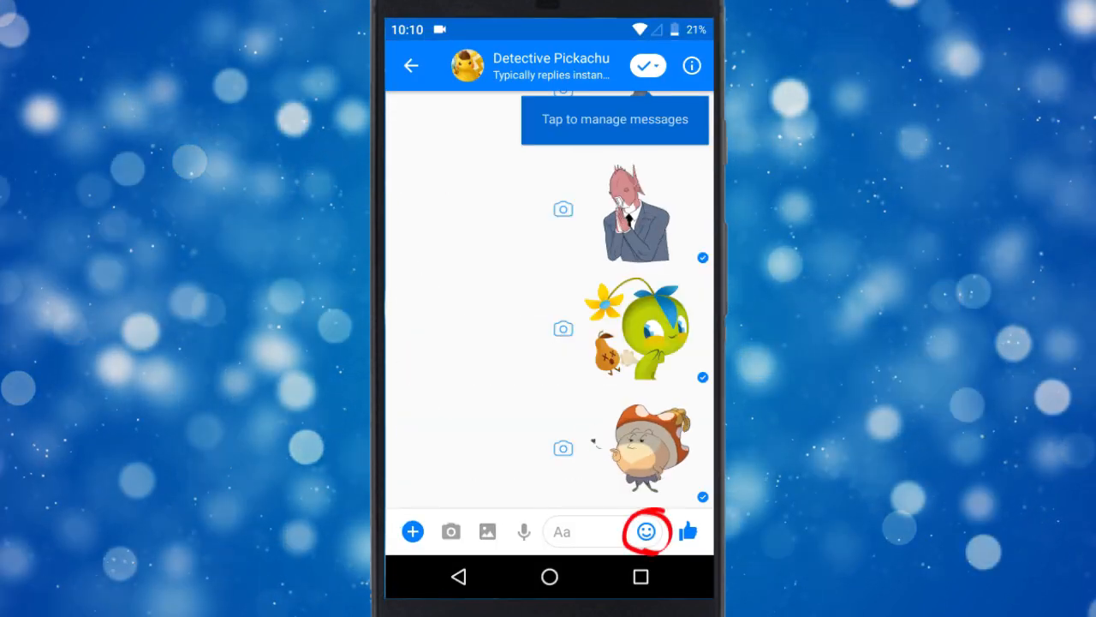
click(645, 531)
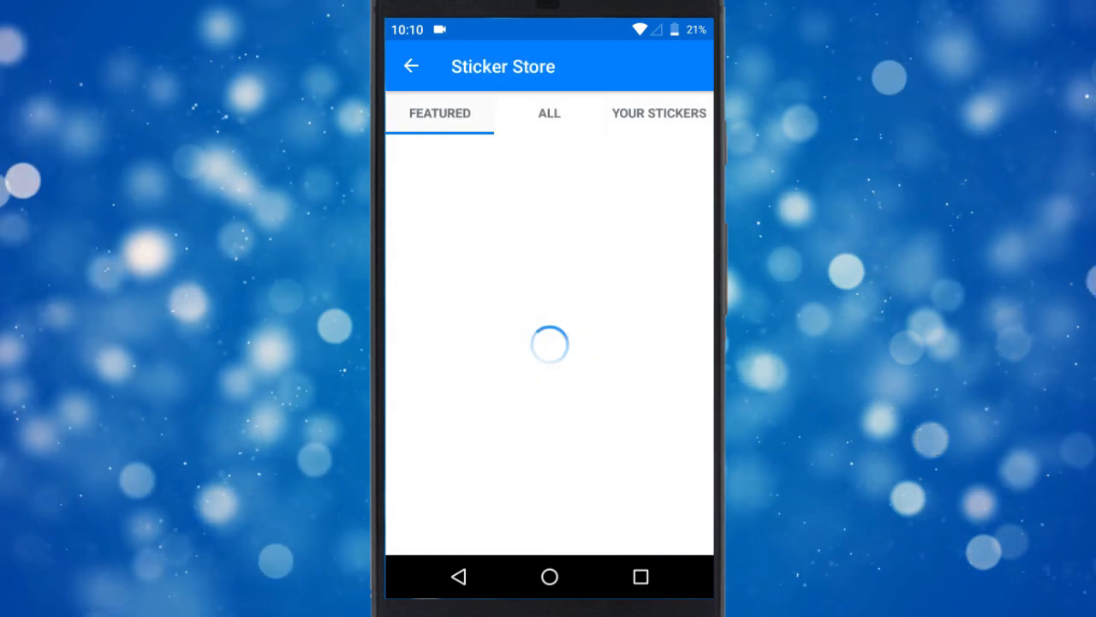
click(549, 113)
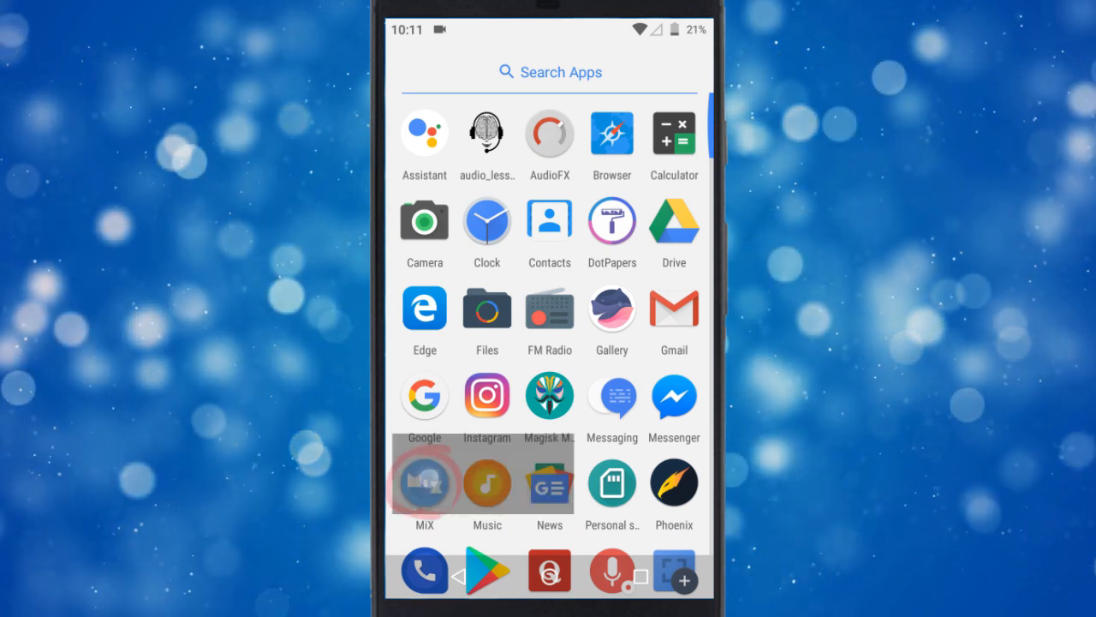
In MiXplorer, browse to Android/data/com.facebook.orca/files/stickers.
click(424, 482)
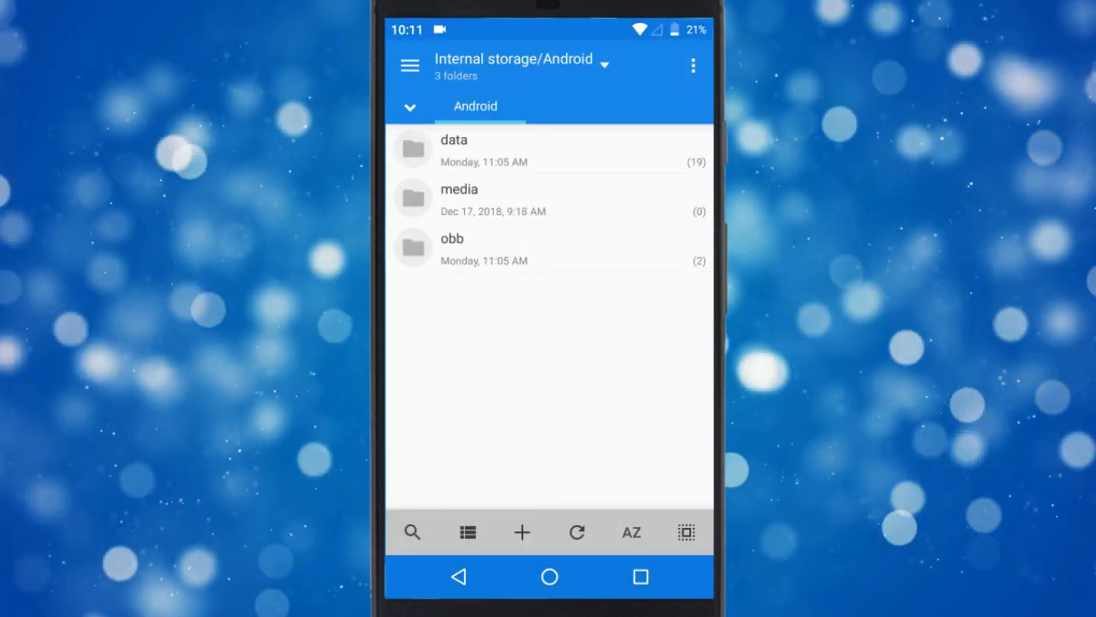
click(454, 150)
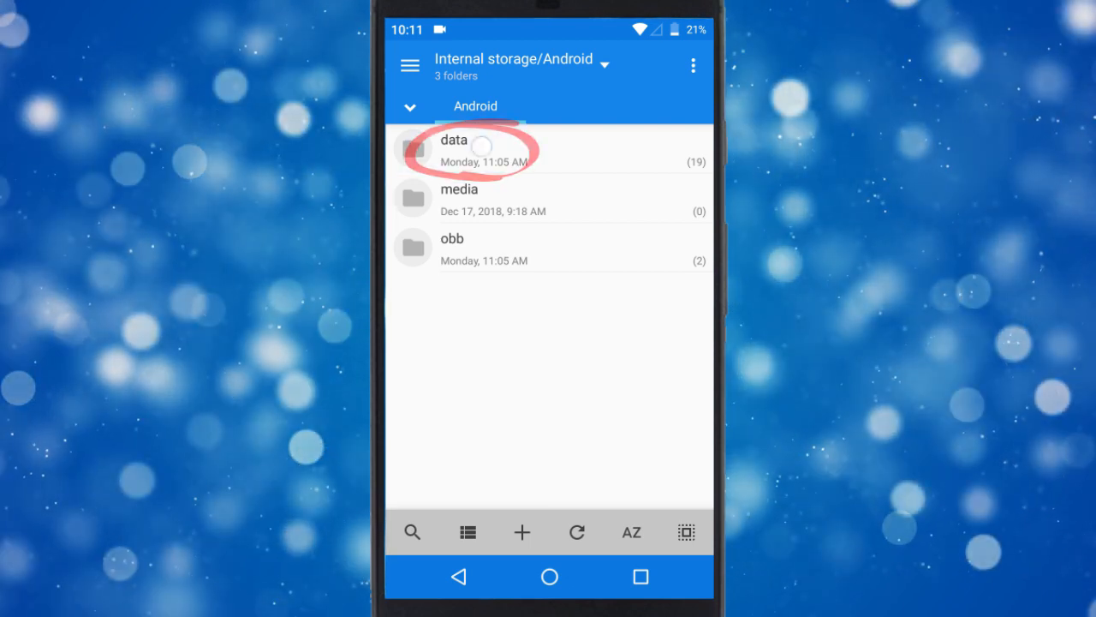
click(453, 150)
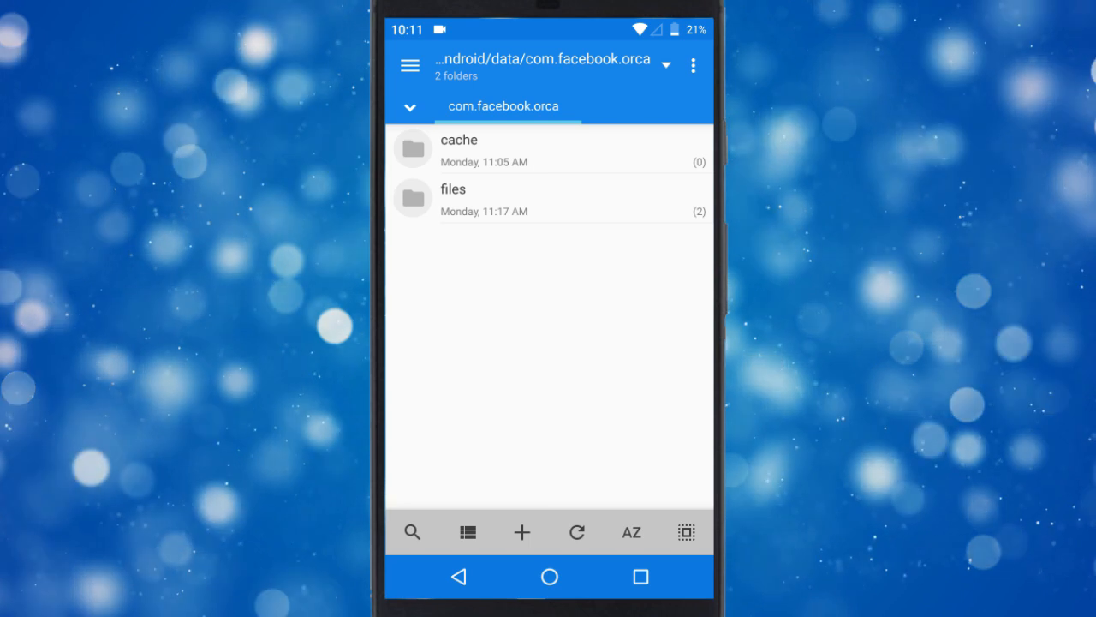
click(454, 200)
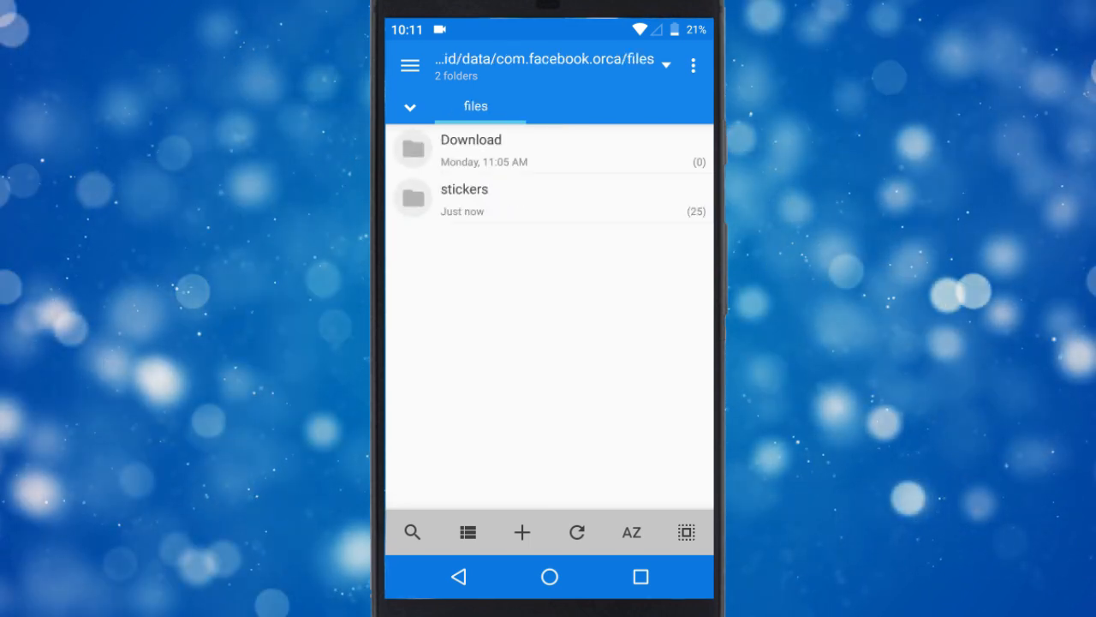
click(465, 199)
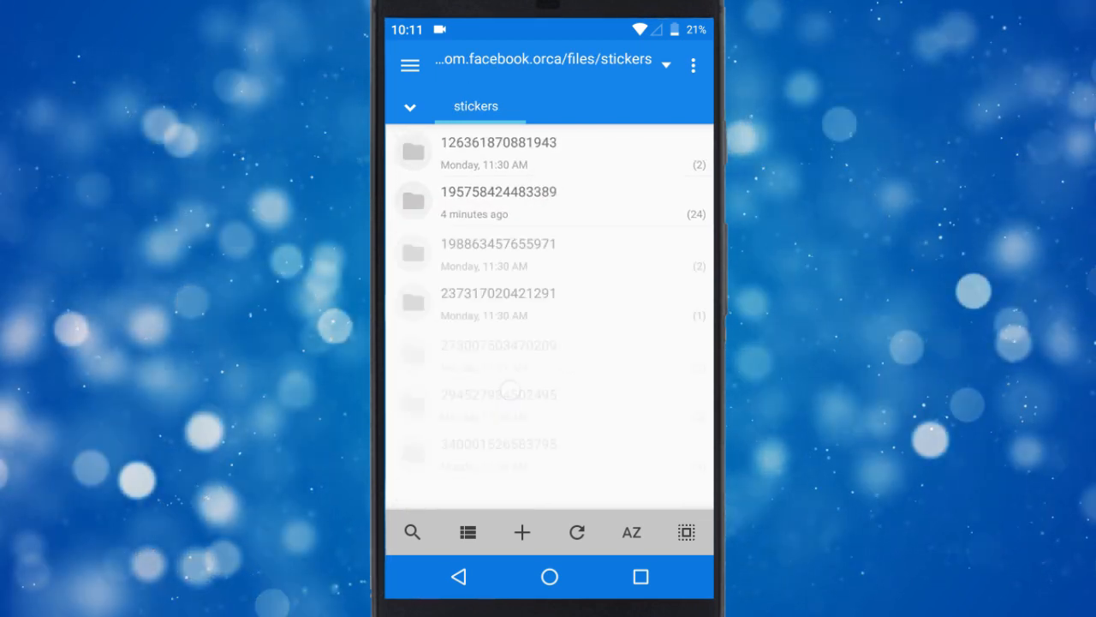
scroll(down, 3)
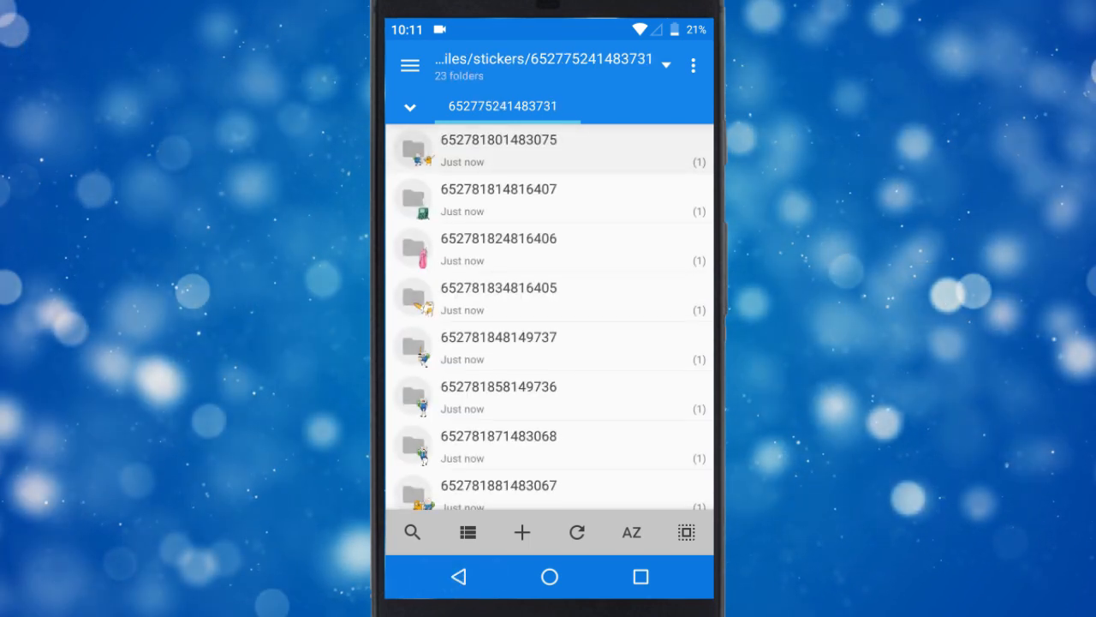
scroll(down, 3)
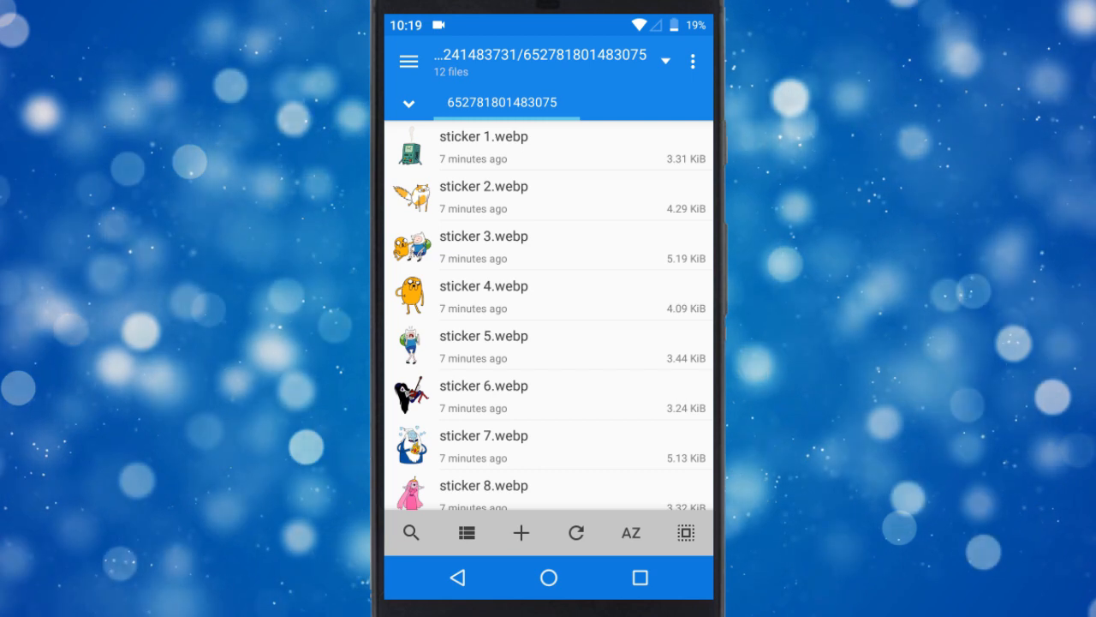
click(456, 577)
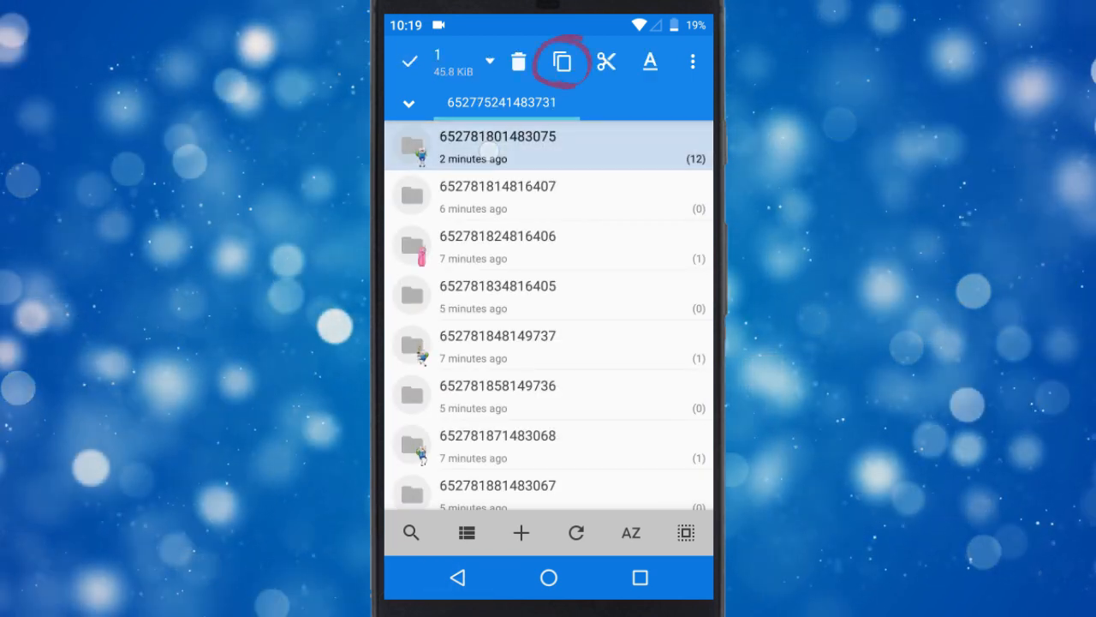
Copy the twelve-sticker folder into internal storage and rename it 'stickers'.
click(562, 62)
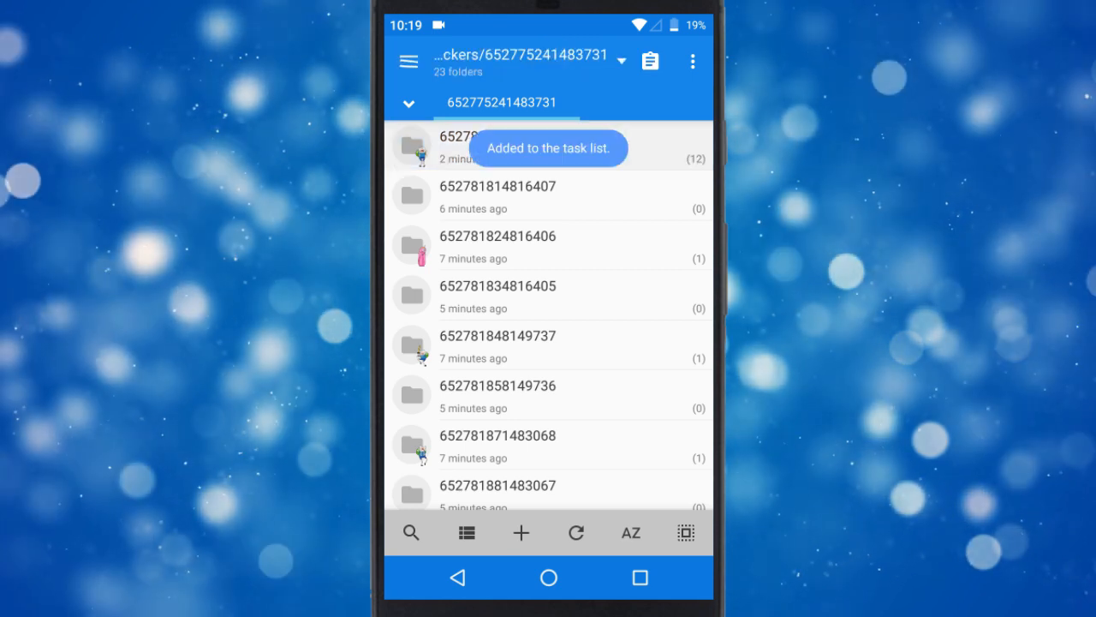
click(409, 61)
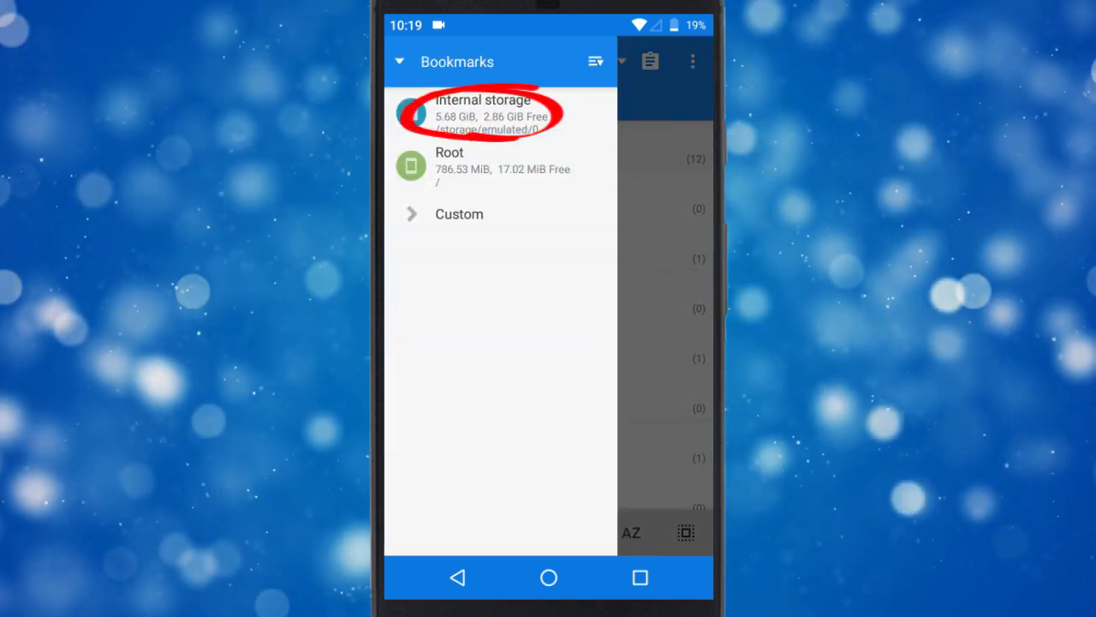
click(484, 114)
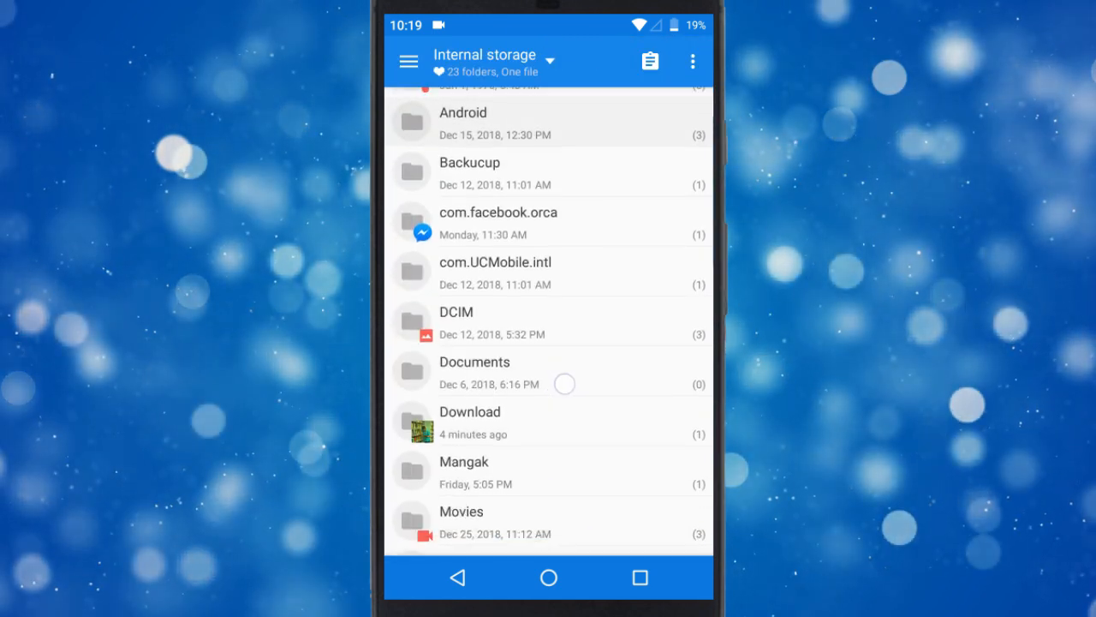
click(469, 419)
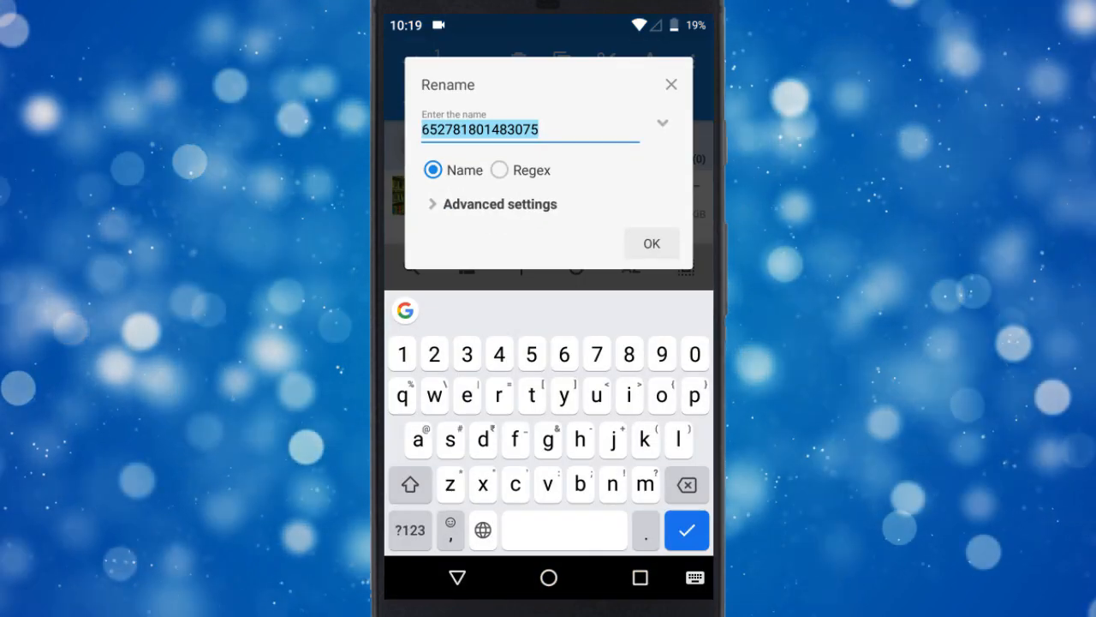
text(stickwr)
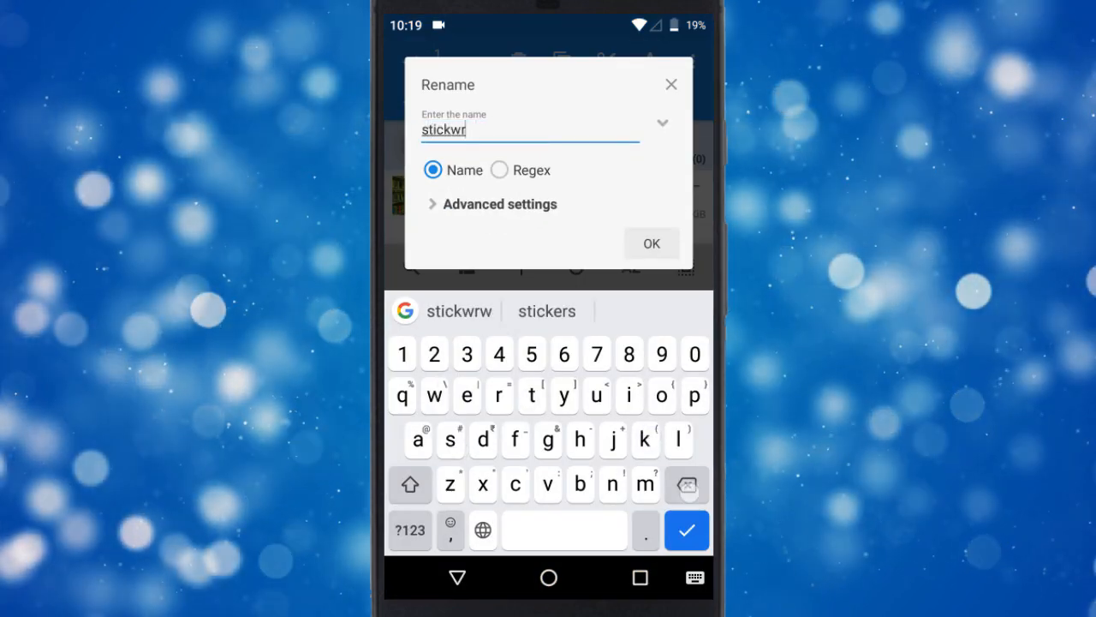
click(547, 310)
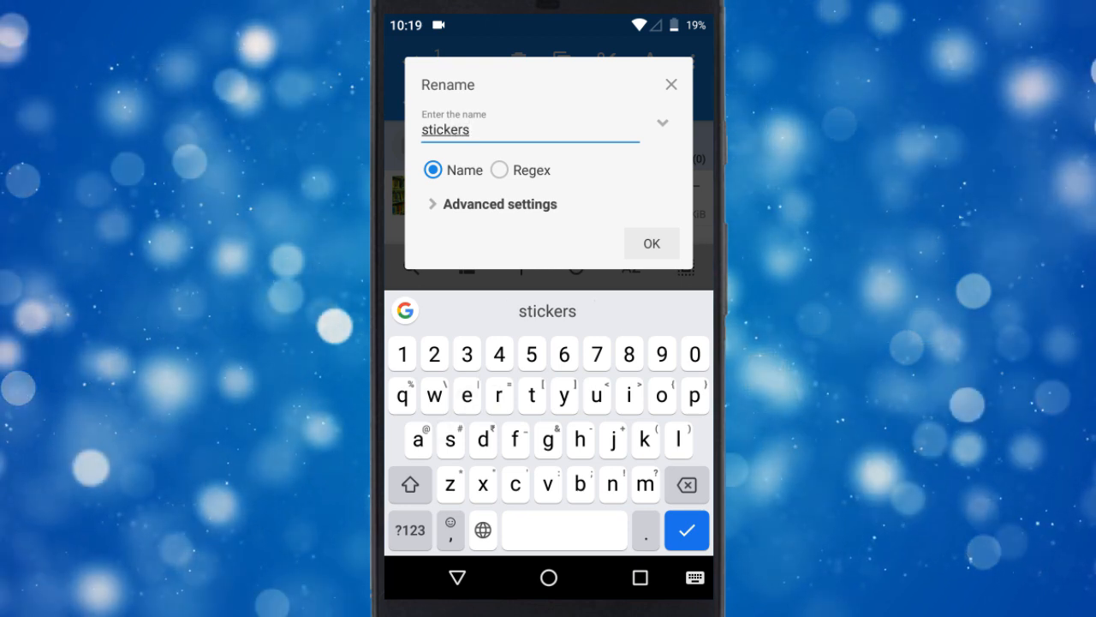
click(652, 243)
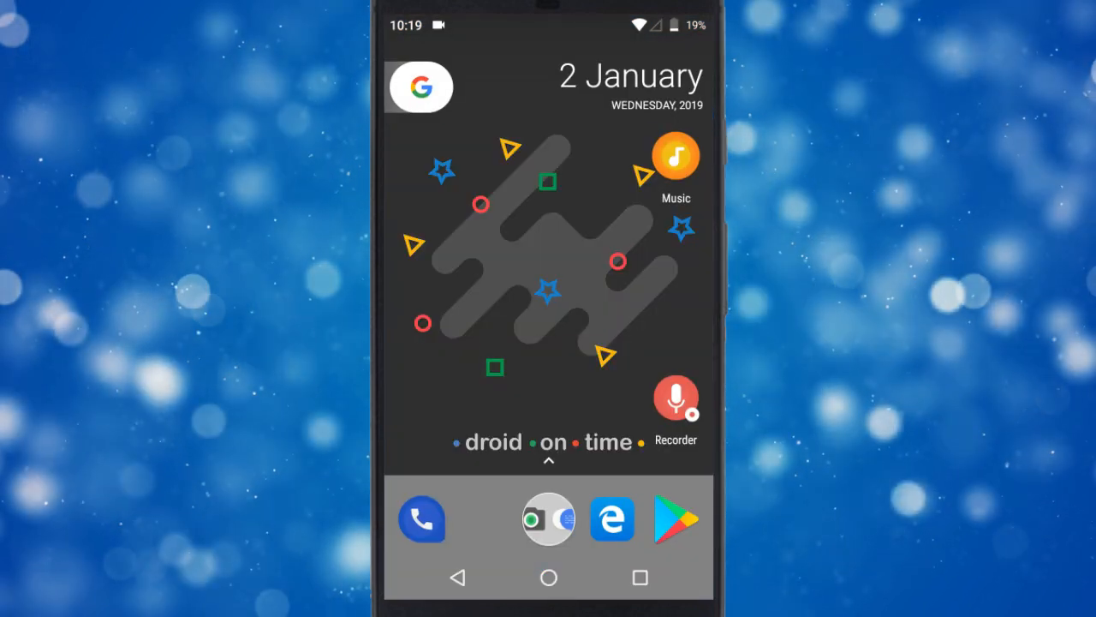
Install Personal stickers for WhatsApp from Google Play and launch it.
click(677, 518)
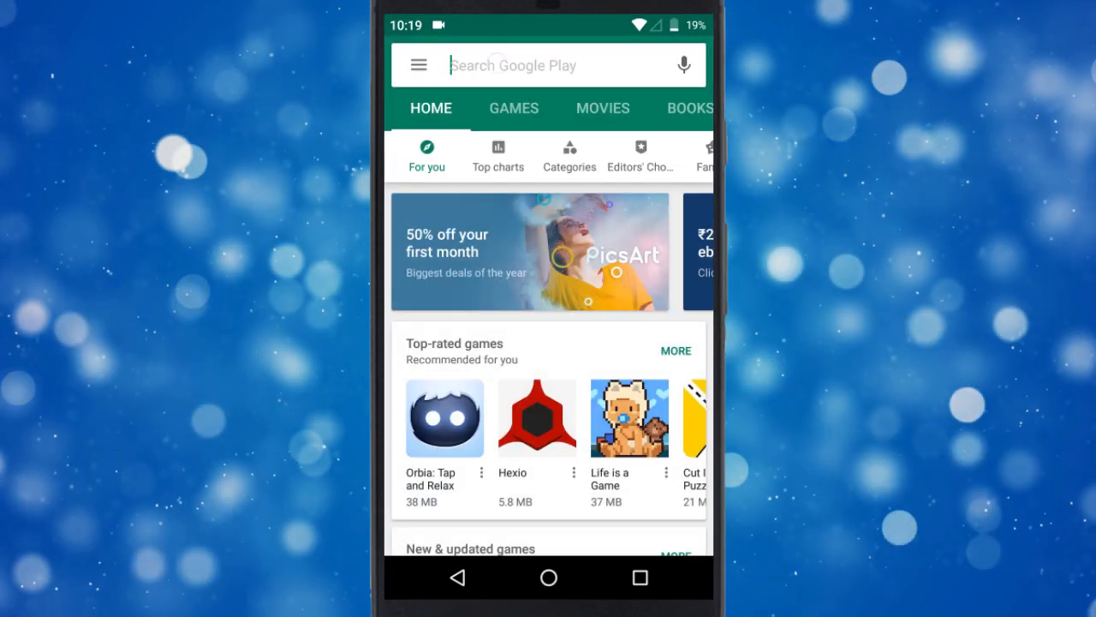
text(perso)
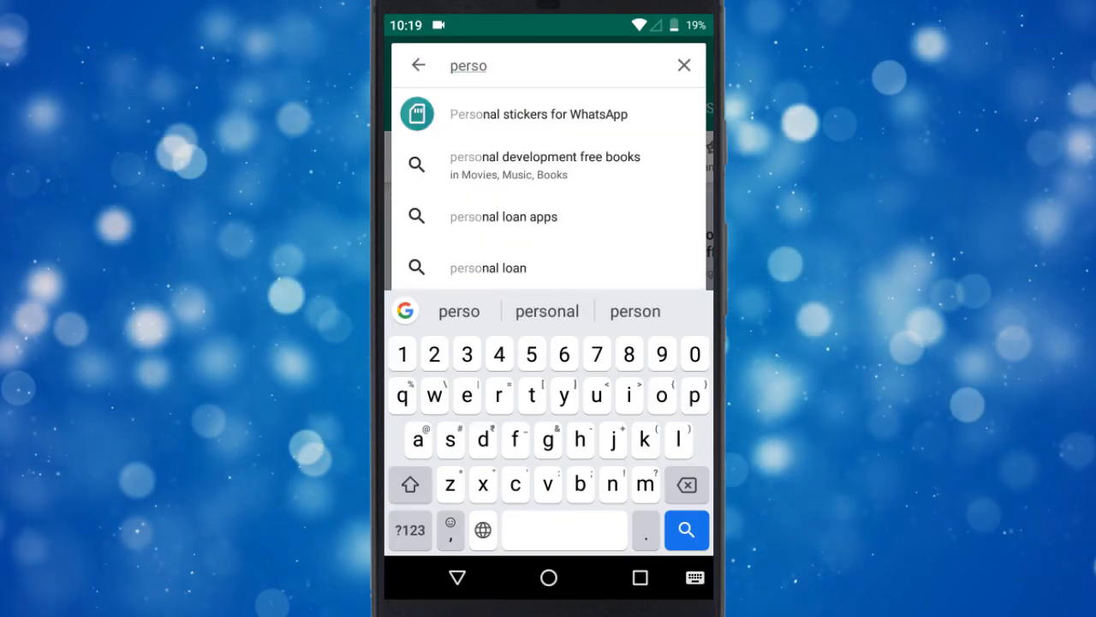
click(538, 114)
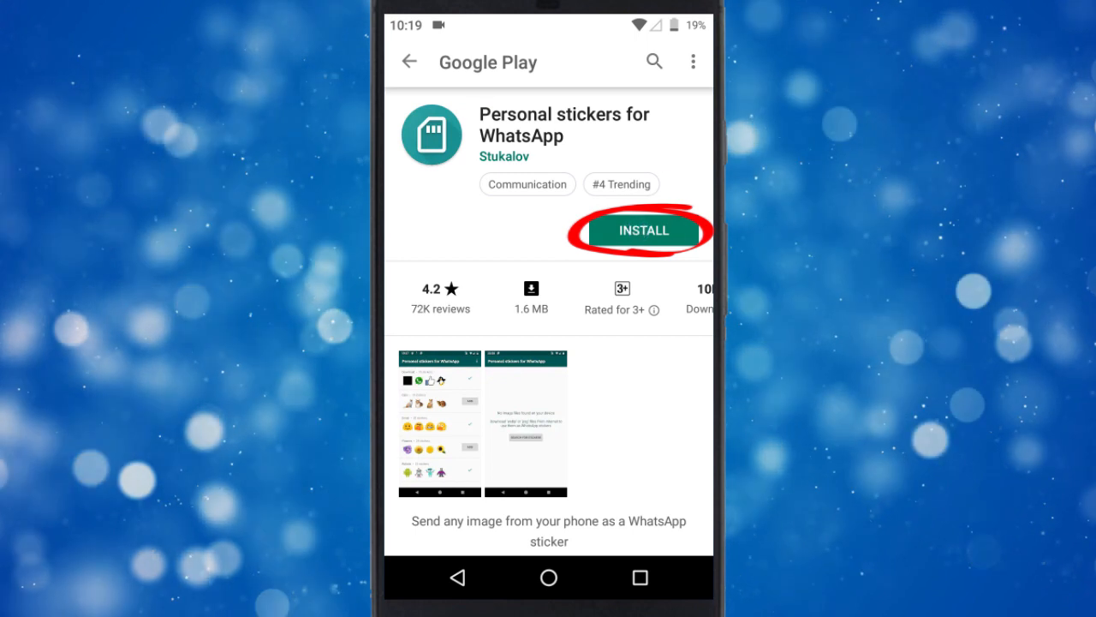
click(643, 230)
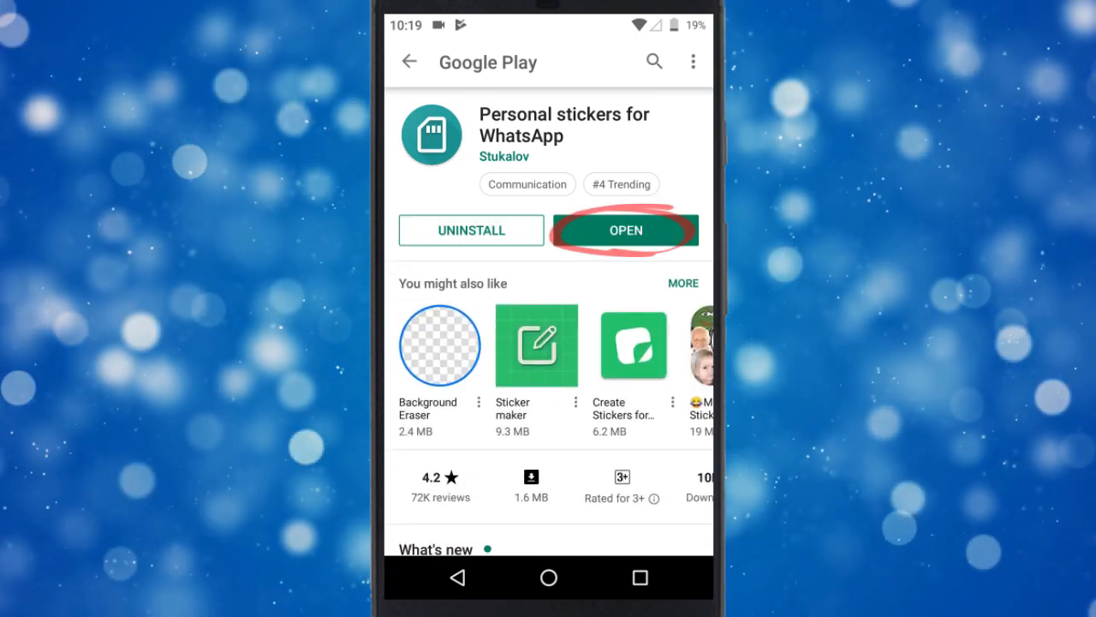
click(626, 230)
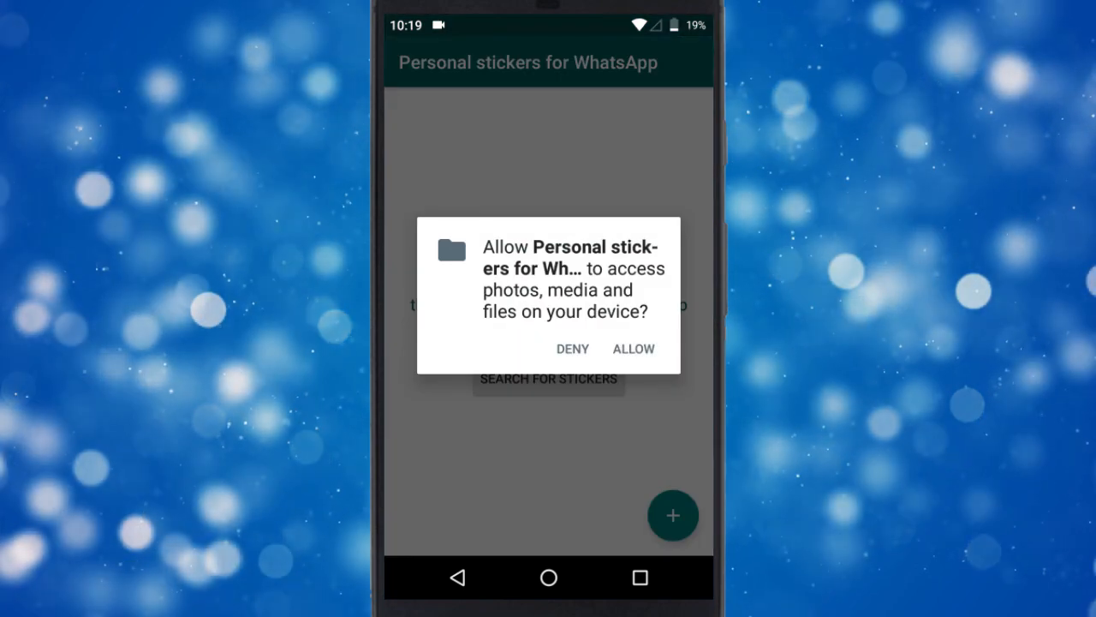
Allow file access, add the 'stickers' pack to WhatsApp, and view it in a chat's sticker tray.
click(633, 349)
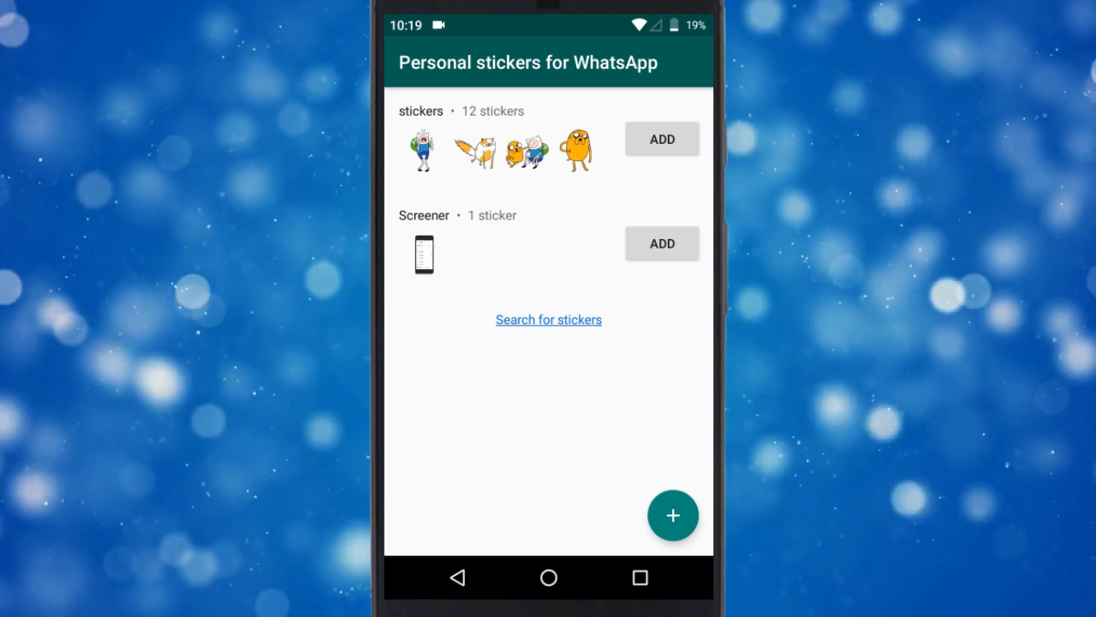
click(661, 243)
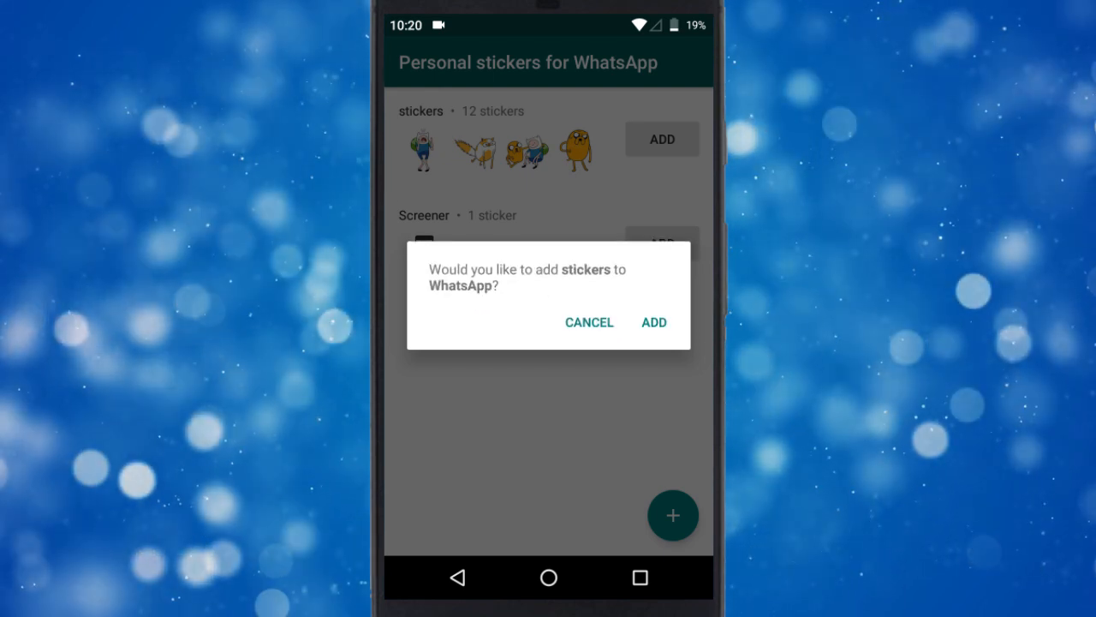
click(653, 322)
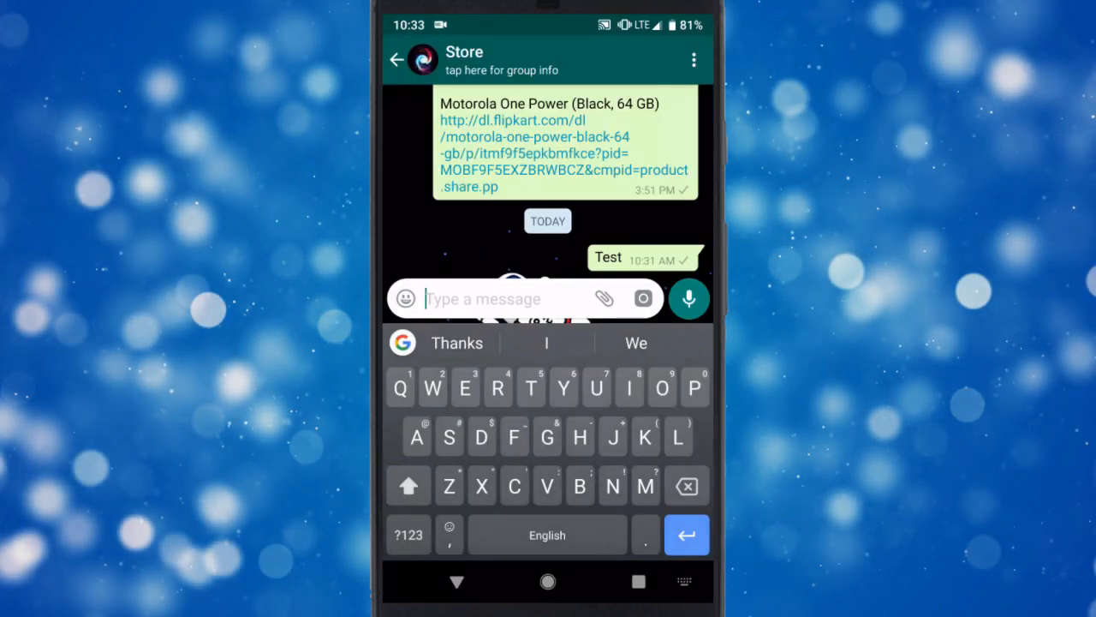
click(405, 298)
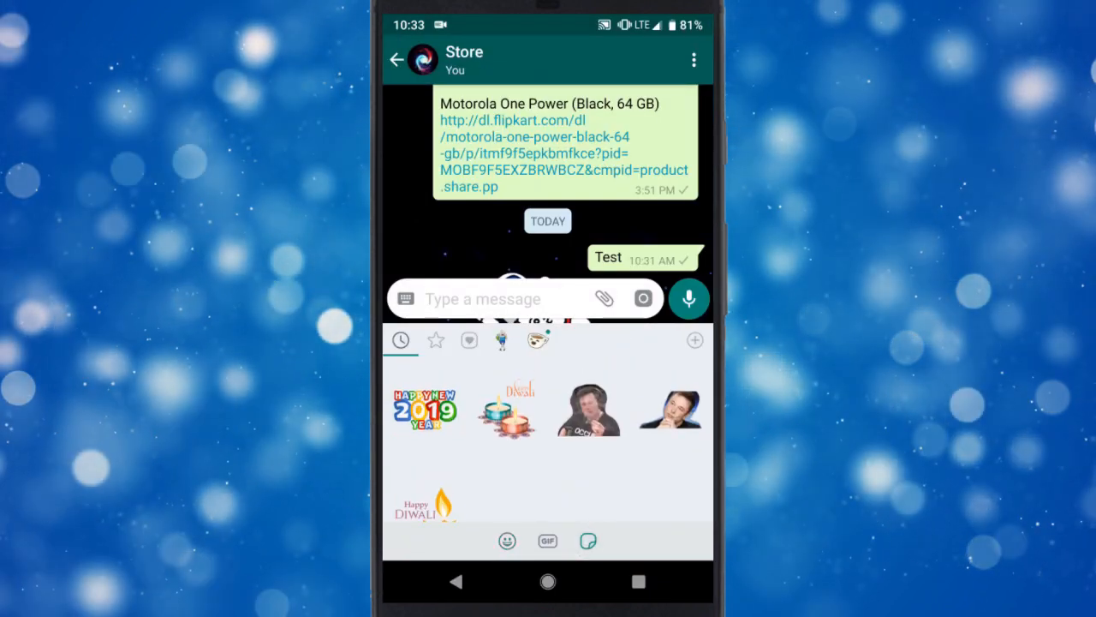